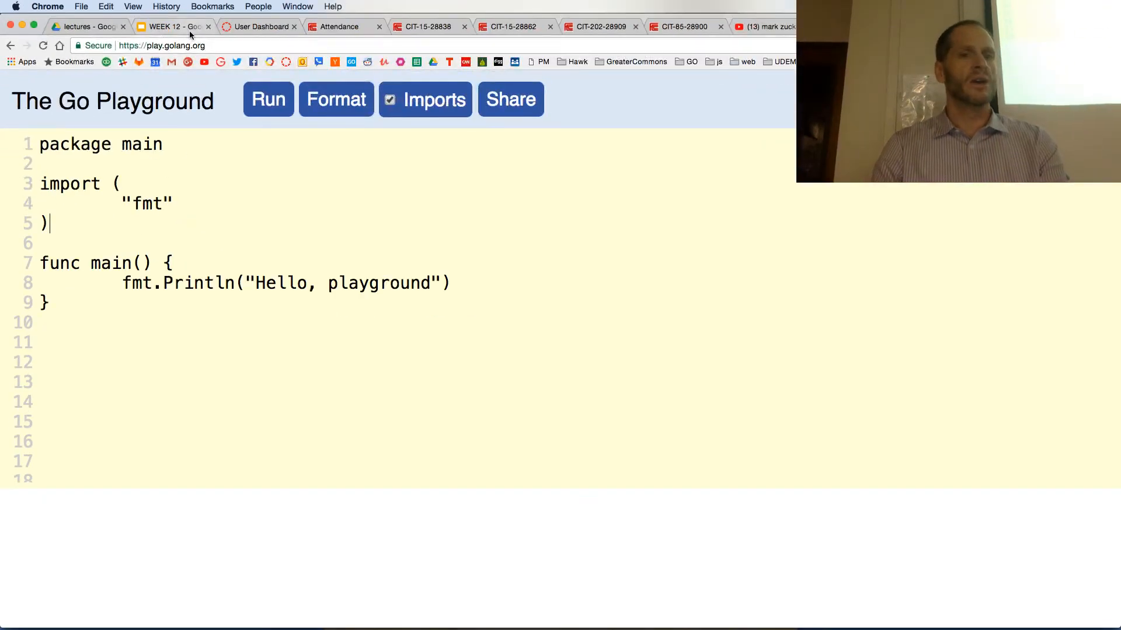
Run the default program and select the printed 'Hello, playground' output line.
left_click(162, 45)
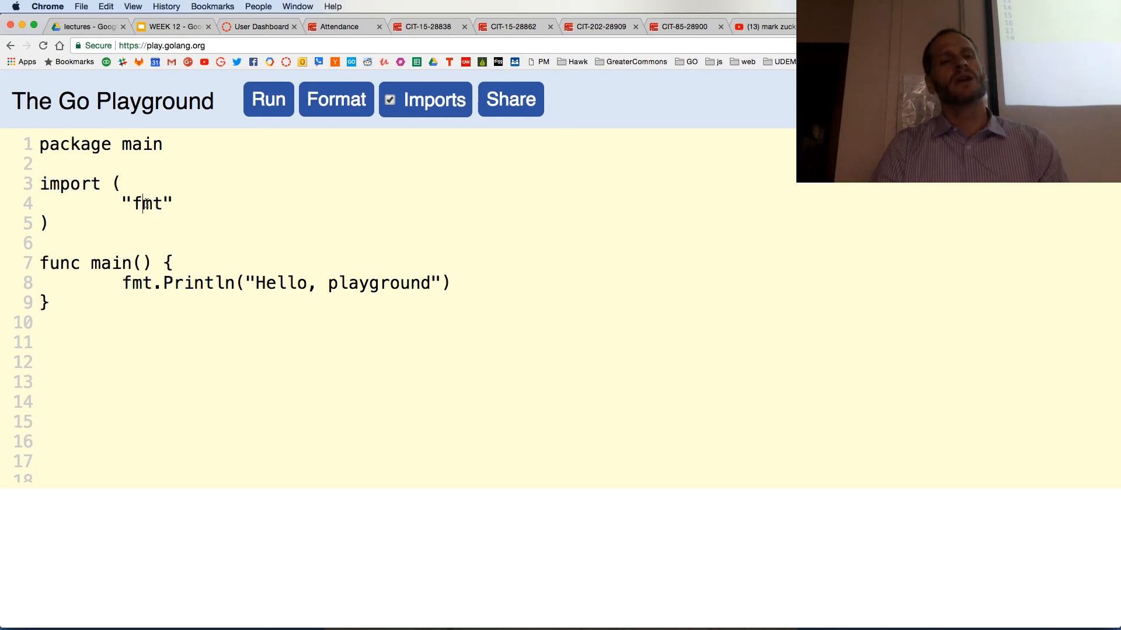
double_click(136, 282)
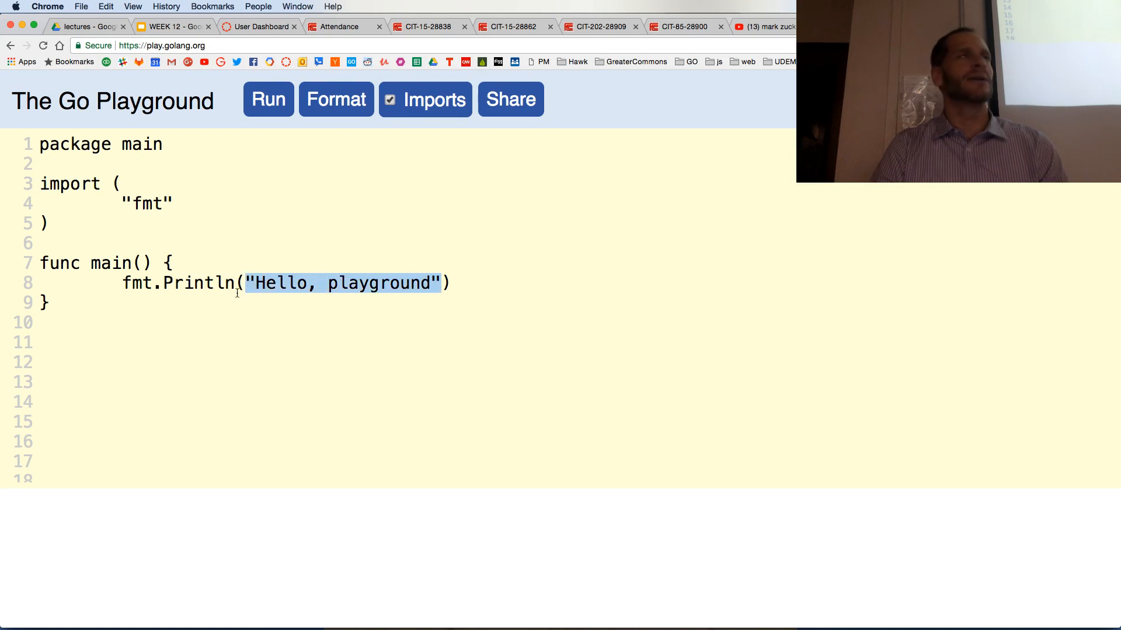
mouse_move(247, 277)
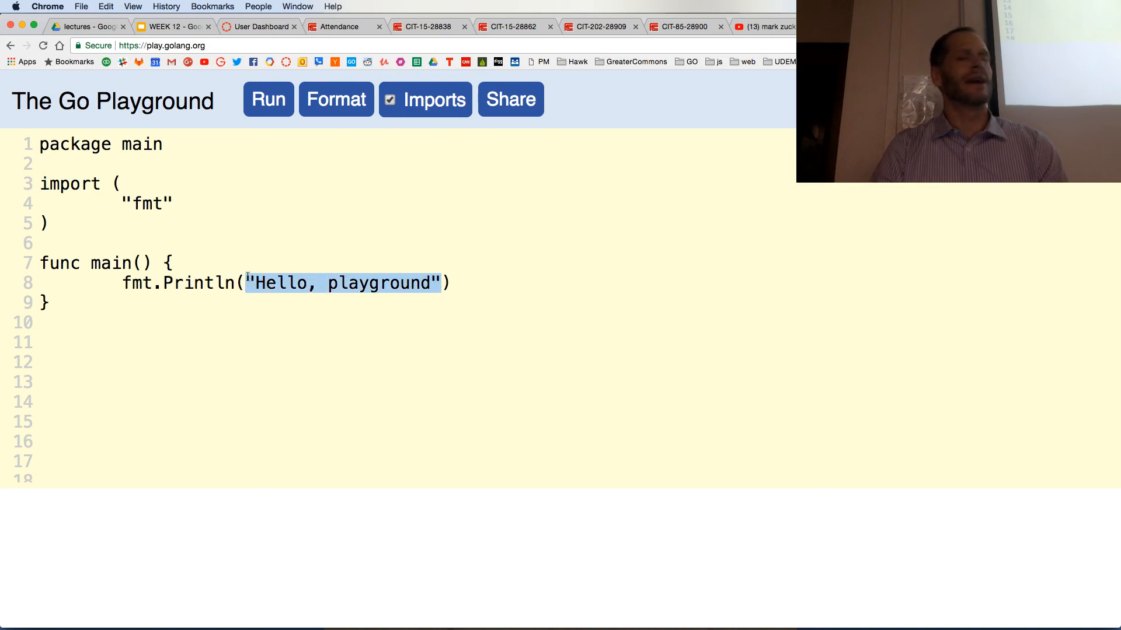
left_click(267, 99)
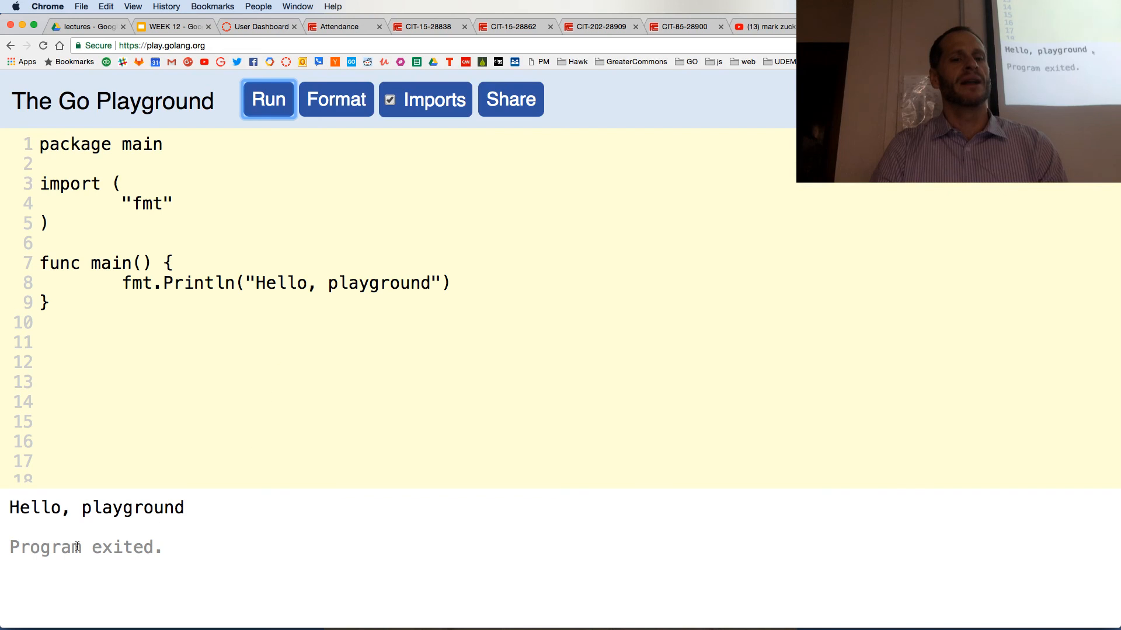
double_click(96, 507)
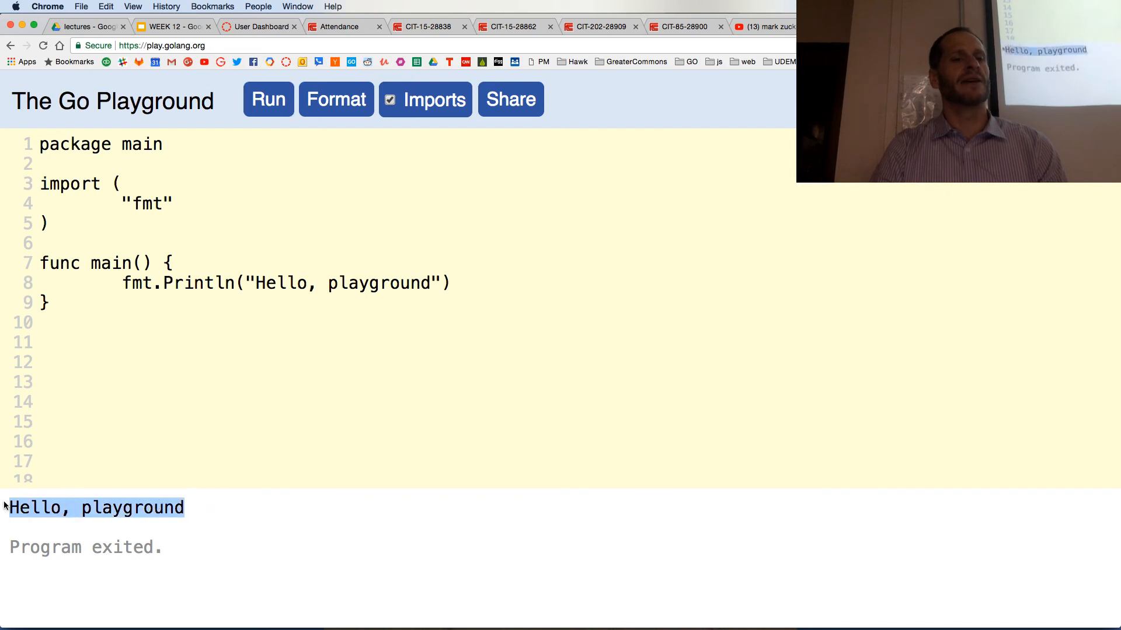
double_click(136, 284)
type(", ")
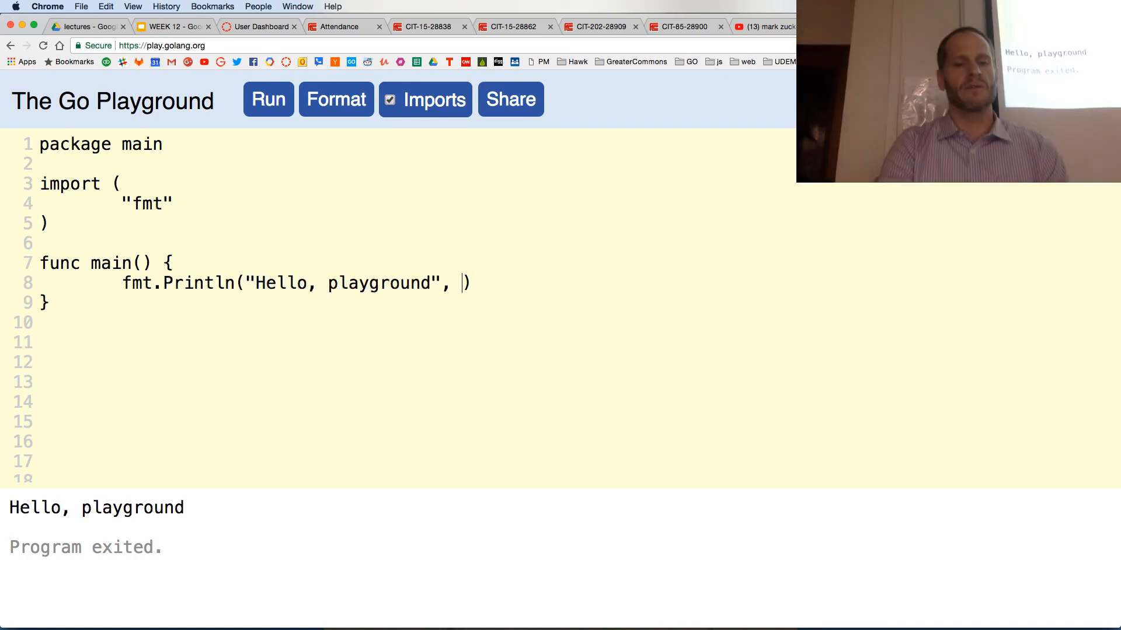
Run with 42 as a second Println argument, then remove the 42 again.
left_click(268, 99)
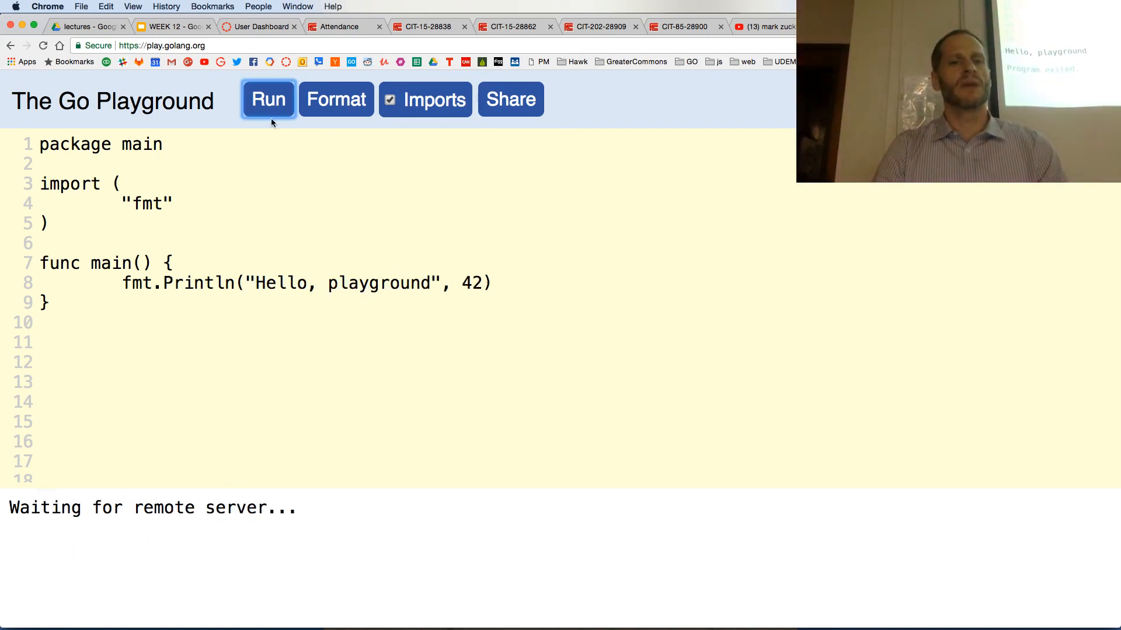
left_click(268, 99)
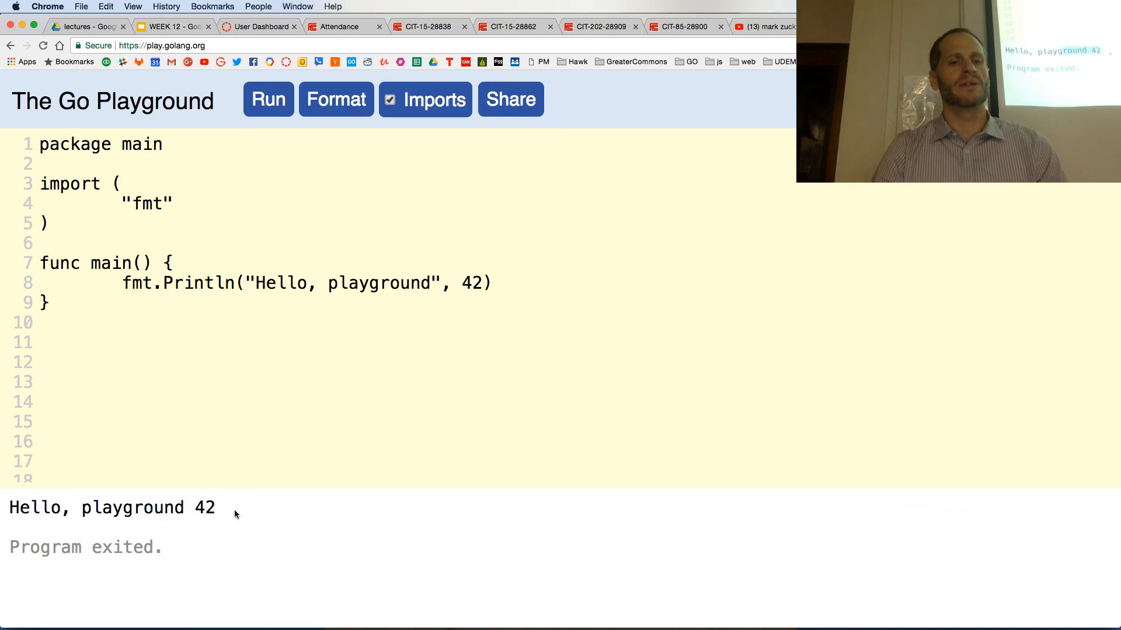
key("Backspace")
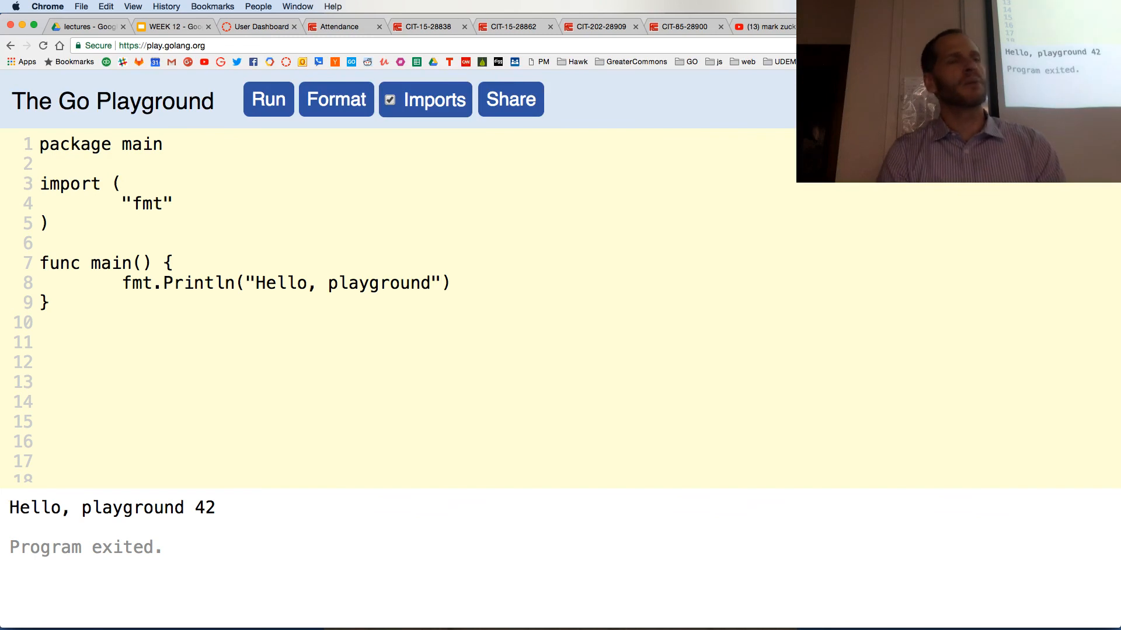
left_click(443, 283)
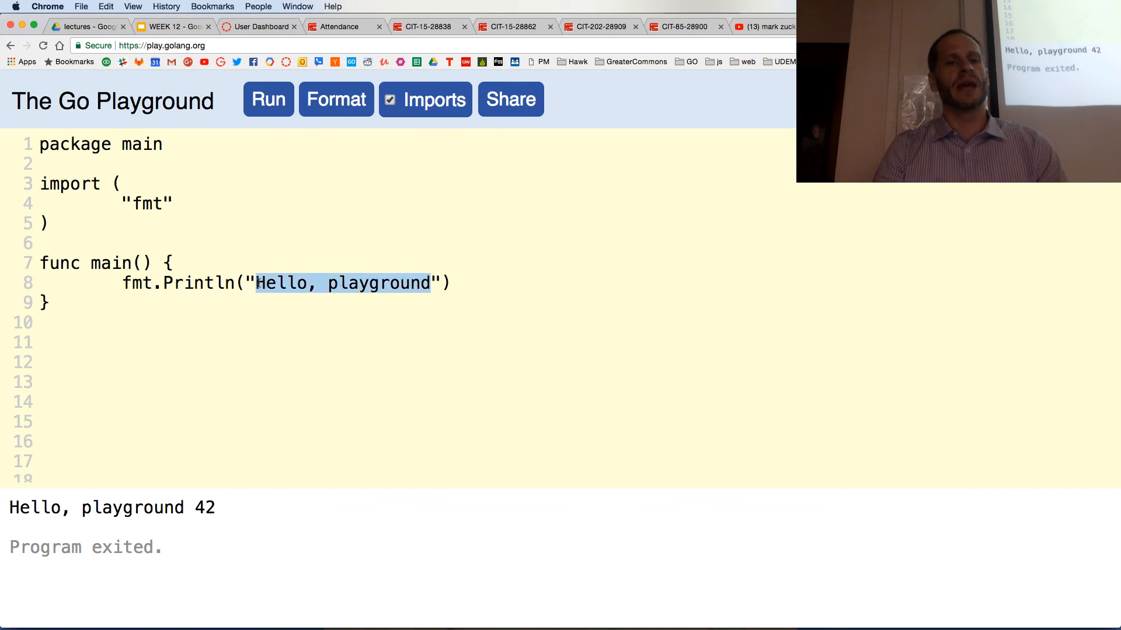
Replace the Println string with 'James Bond' and run to print it.
type("James B")
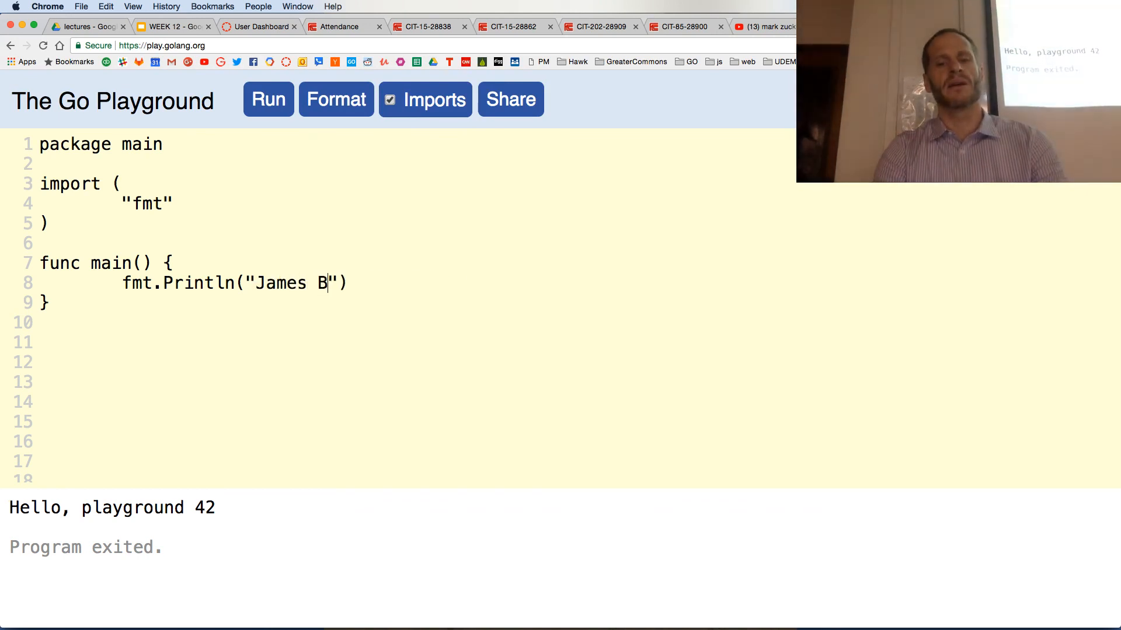
type("ond")
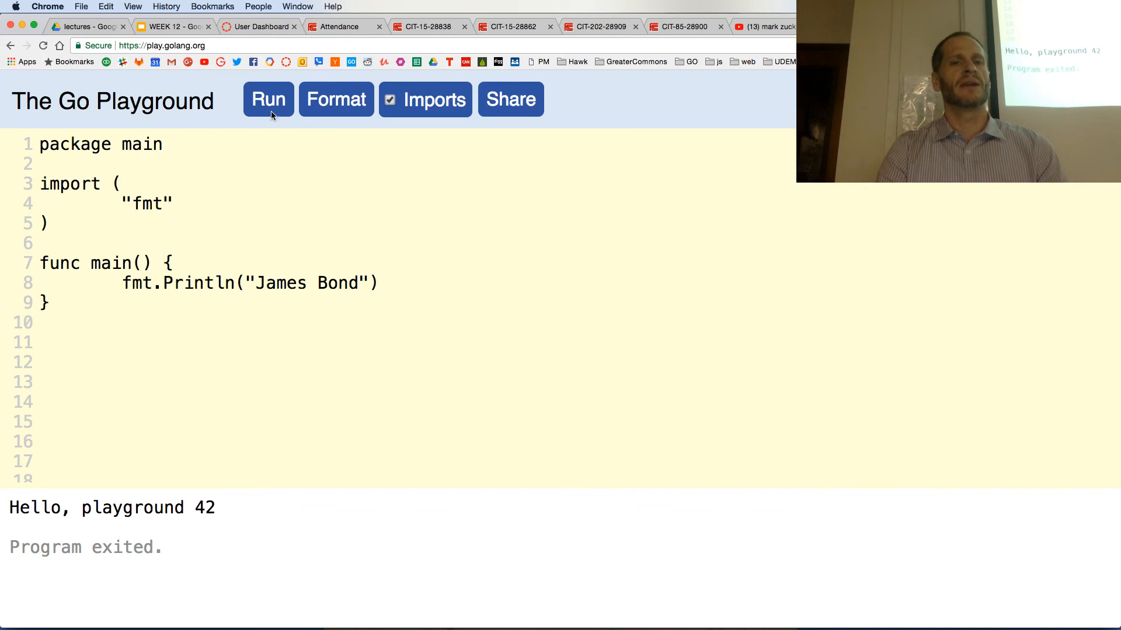
left_click(267, 100)
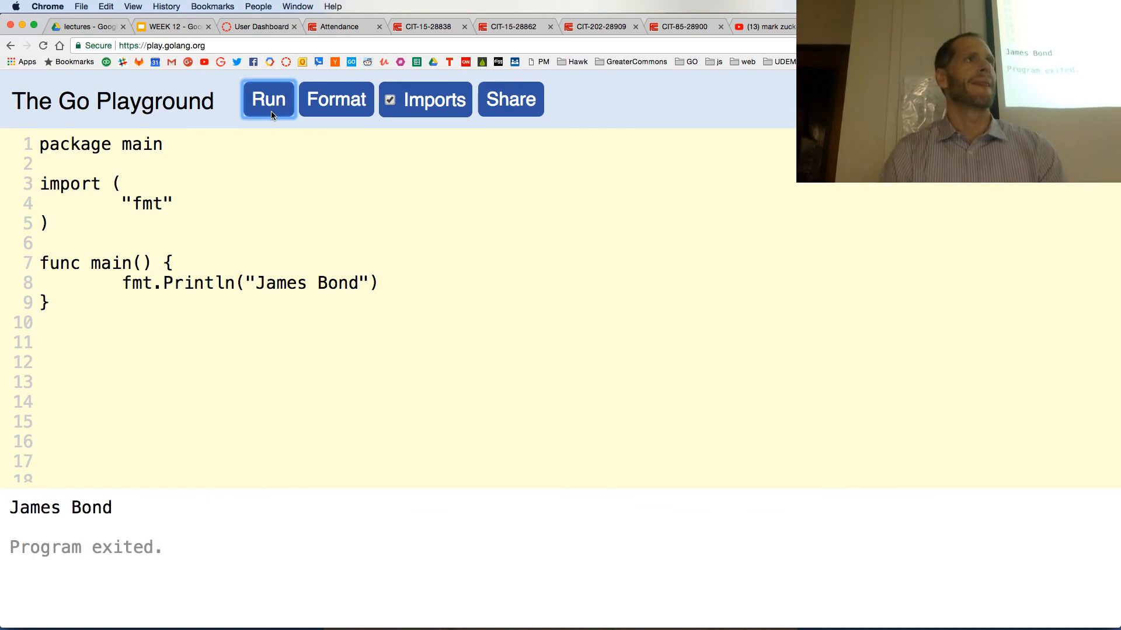